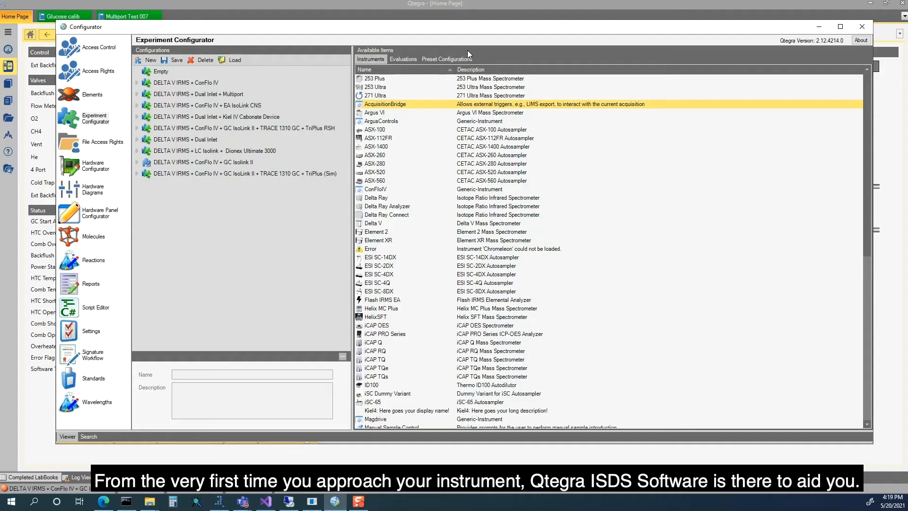
Step: Add the GC IsoLink II CN preset configuration and view Delta V peripheral settings
click(446, 58)
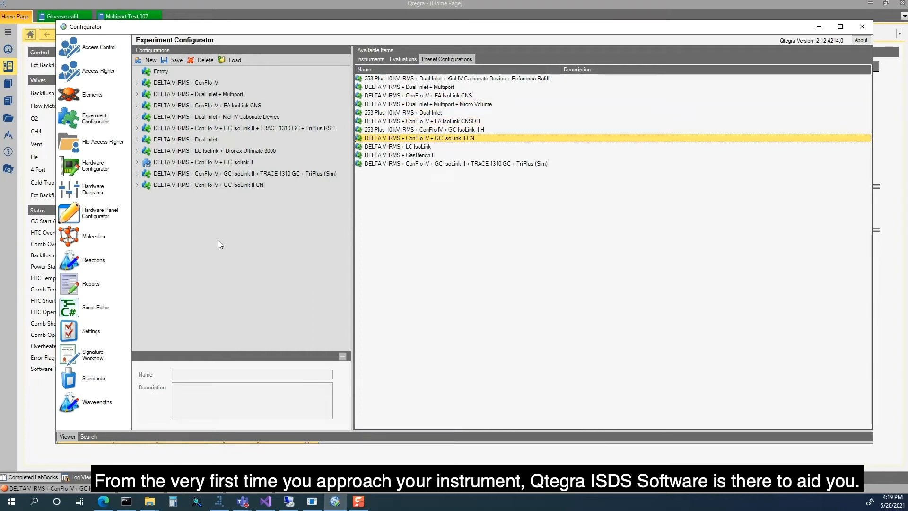
click(137, 184)
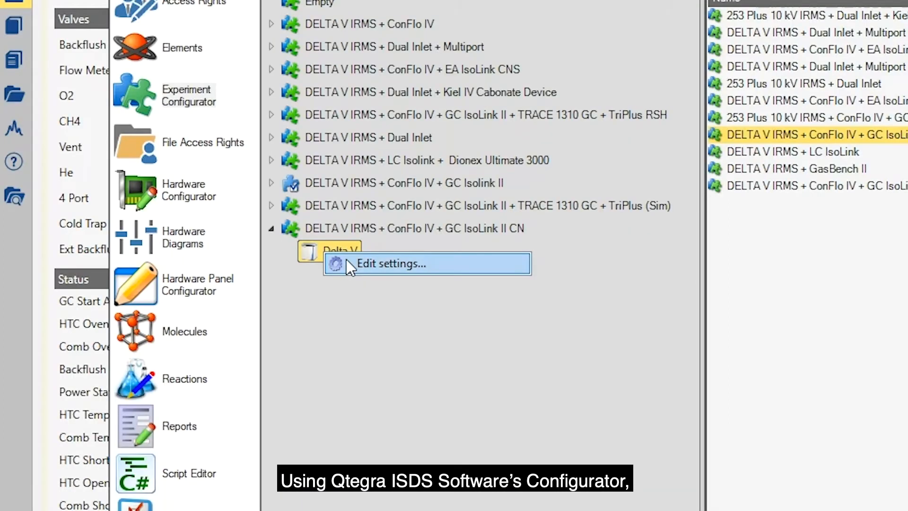
click(391, 263)
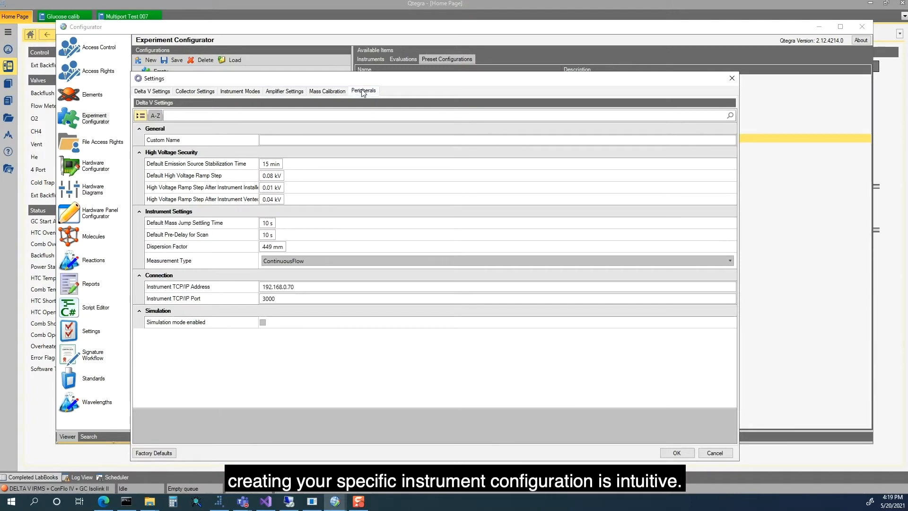
click(363, 91)
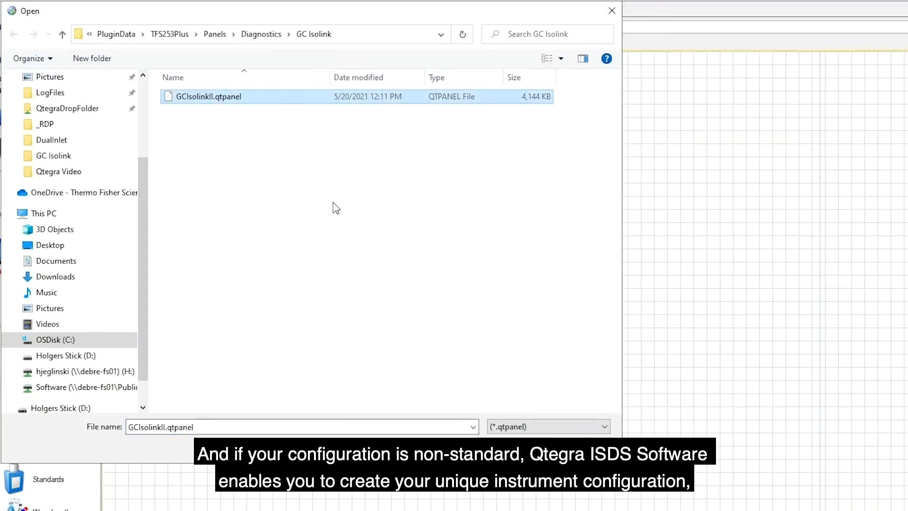
Step: Place a Rotary Toggle valve in GCIsolinkII.qtpanel and set its Write HW item to MyValve
double_click(209, 96)
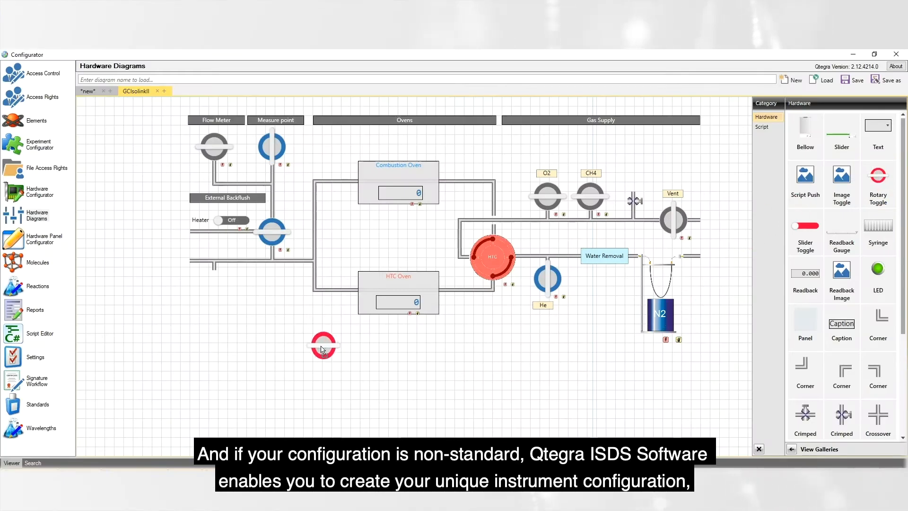
drag(323, 347, 214, 284)
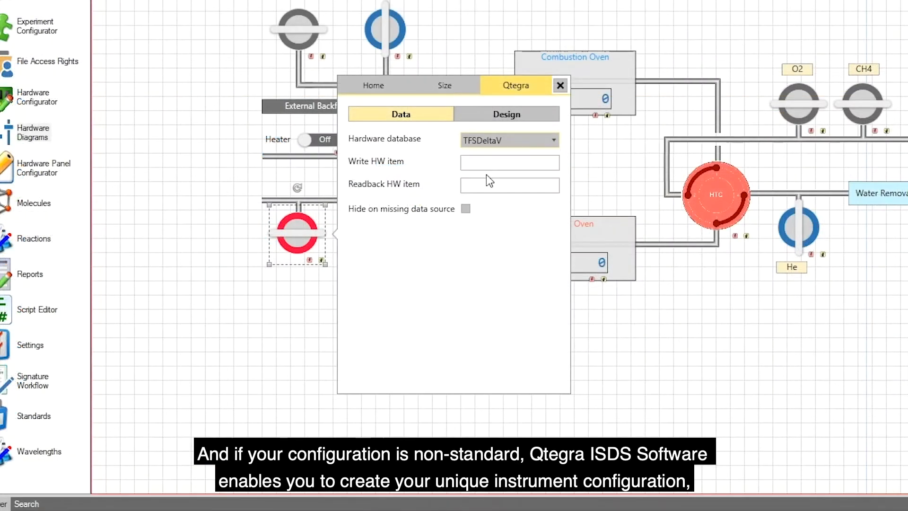
text(My)
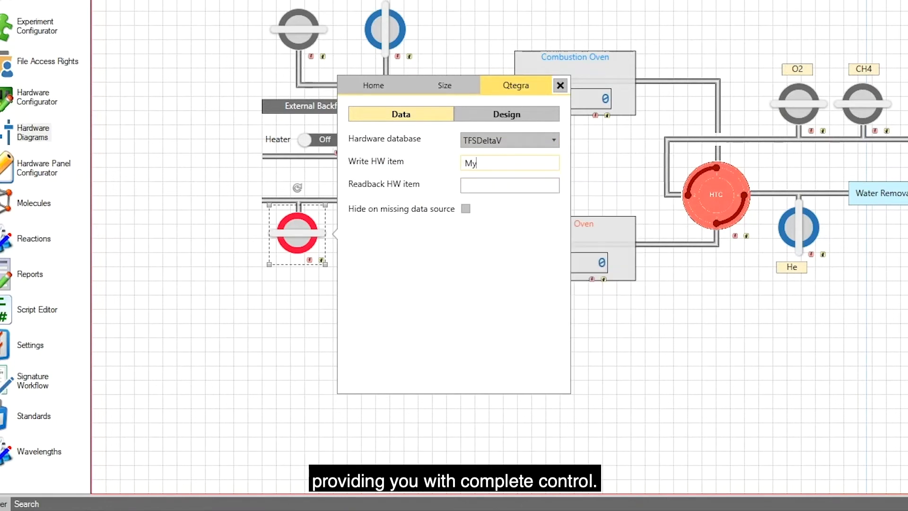
text(Valve)
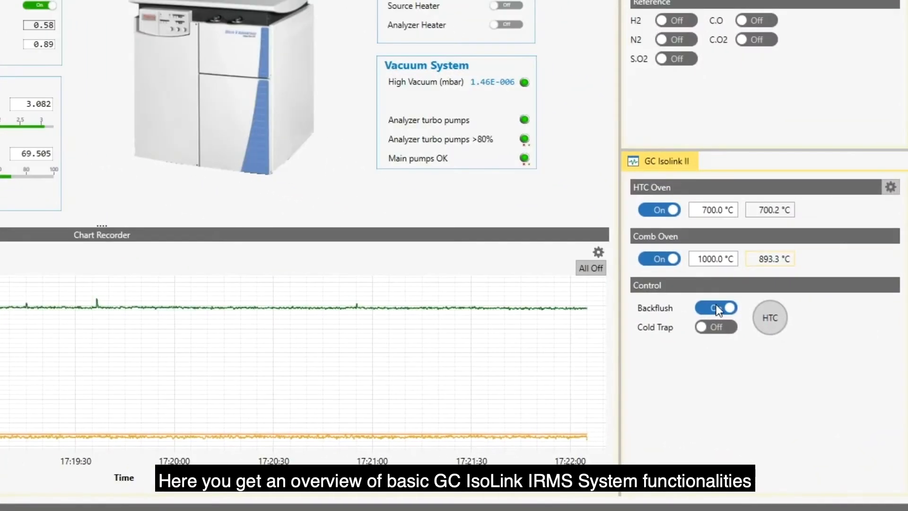
Step: Turn Backflush on, select HTC, and show the HTC Oven Pre-Conditioning times
click(716, 307)
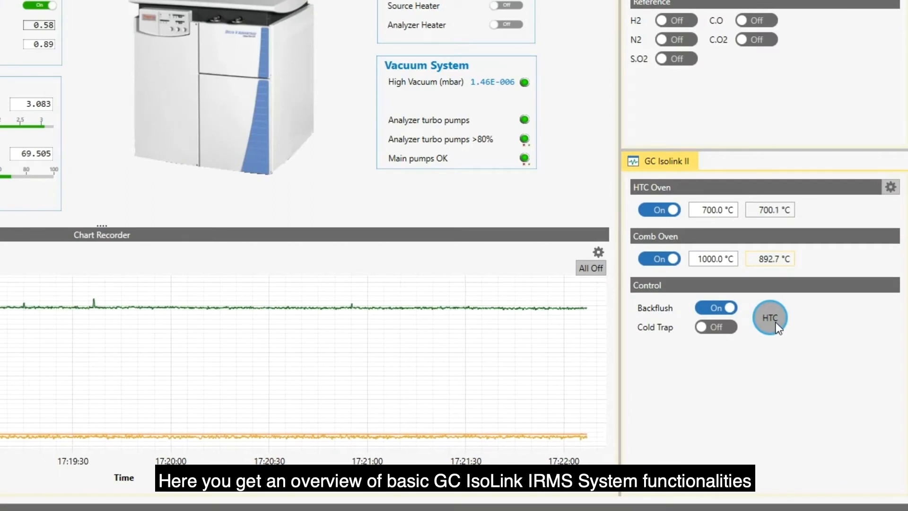
click(769, 318)
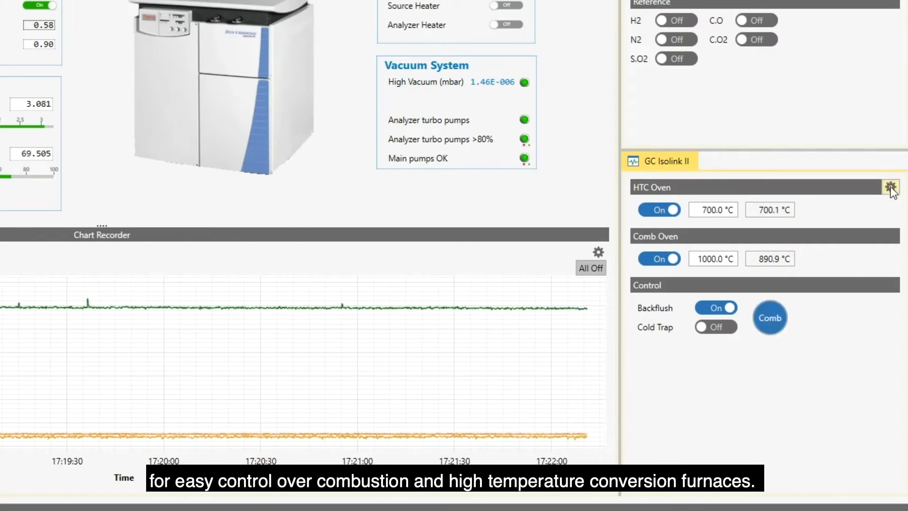
click(890, 186)
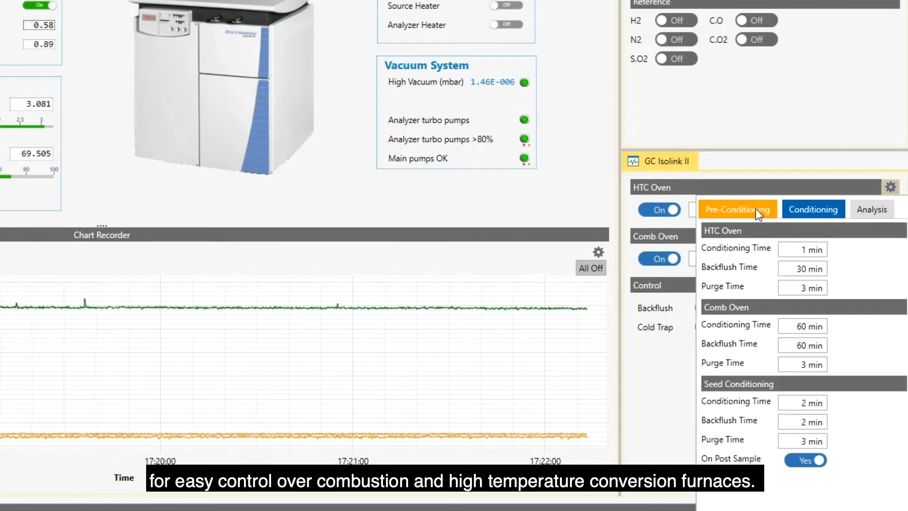
click(737, 209)
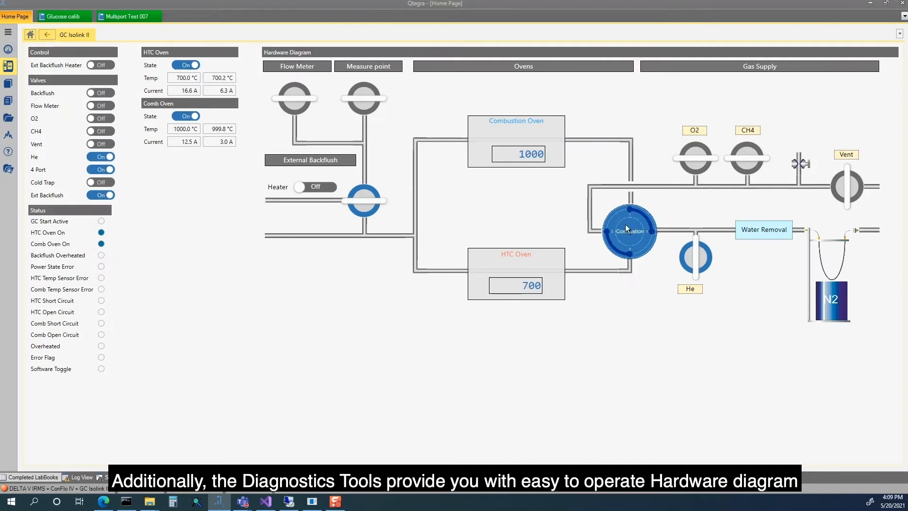
Step: Toggle the diagnostics diagram's central reactor valve from combustion to HTC
click(628, 230)
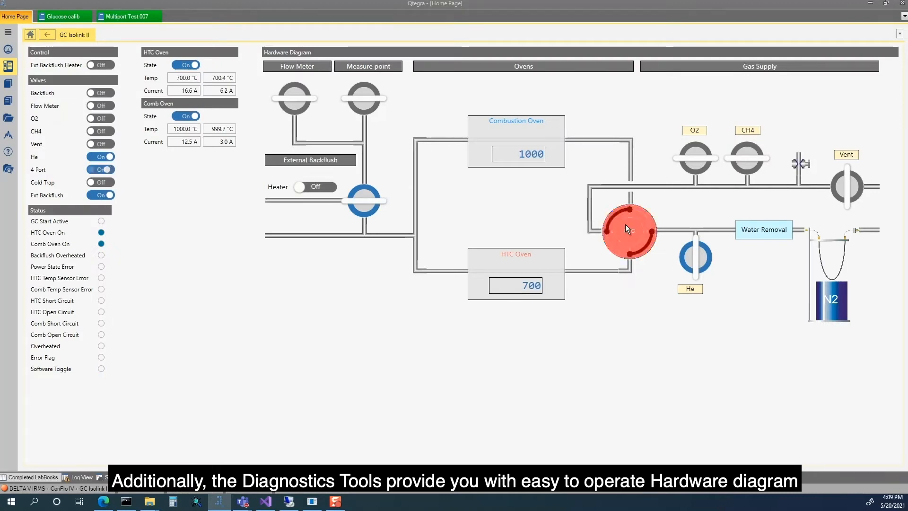
click(315, 186)
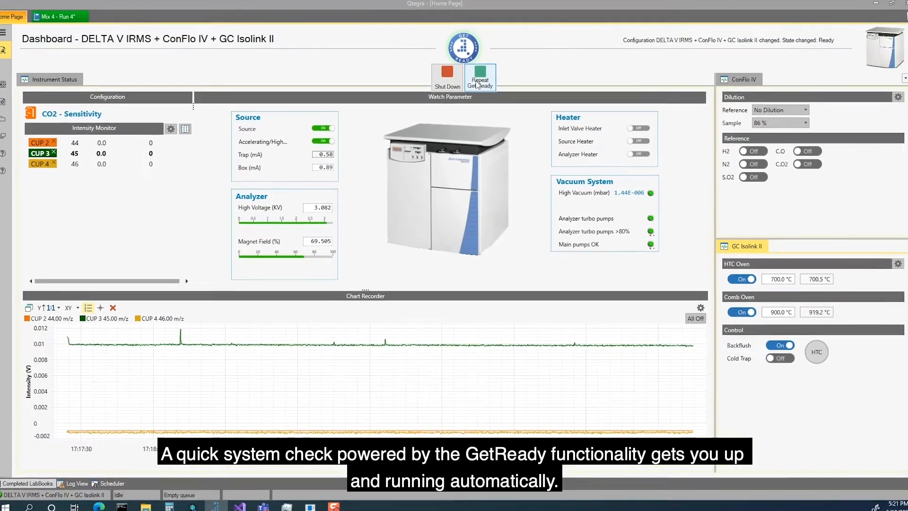
Step: Repeat GetReady and review the Get Ready dialog with CO2 - Sensitivity on
click(479, 77)
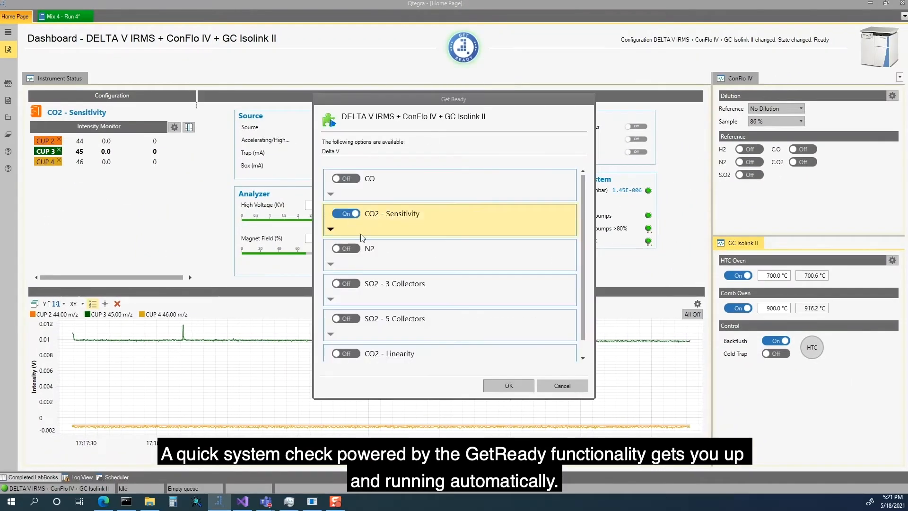
click(508, 386)
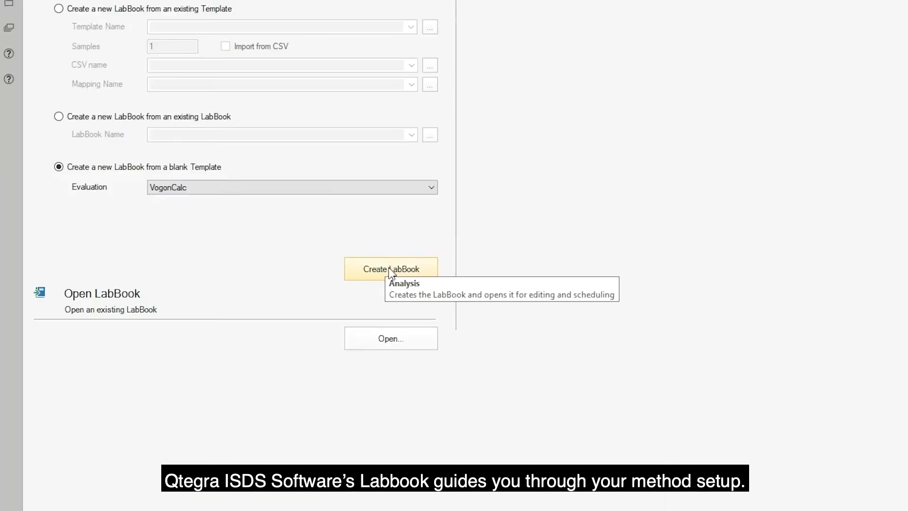
Step: Create a blank-template LabBook, enable reactor conditioning, and insert Referencing before End
click(391, 268)
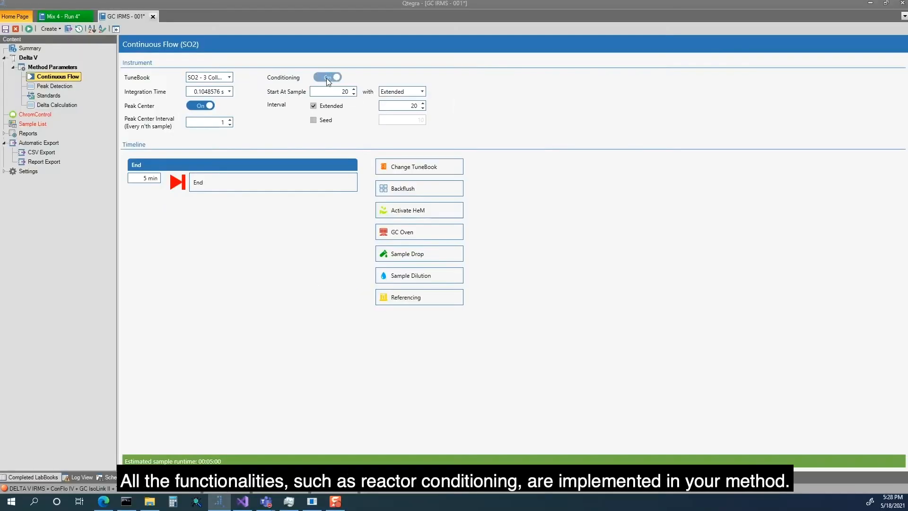
click(327, 77)
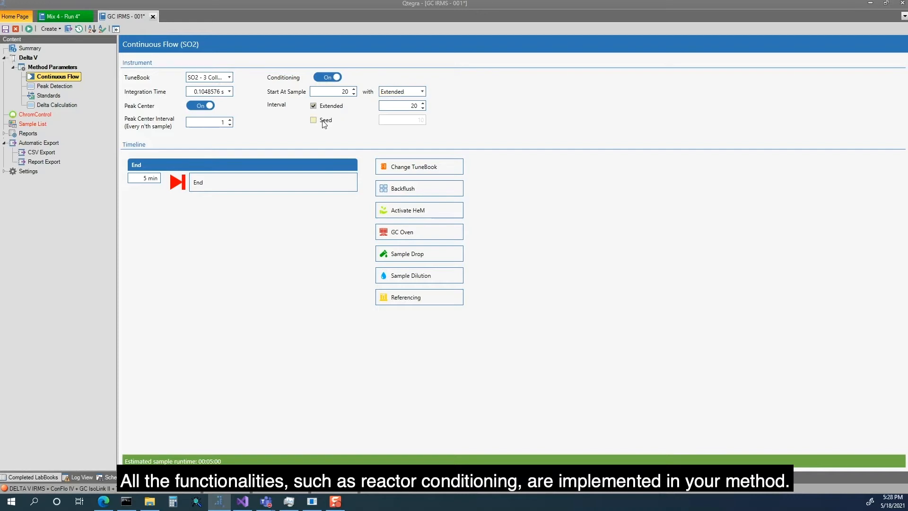
click(313, 120)
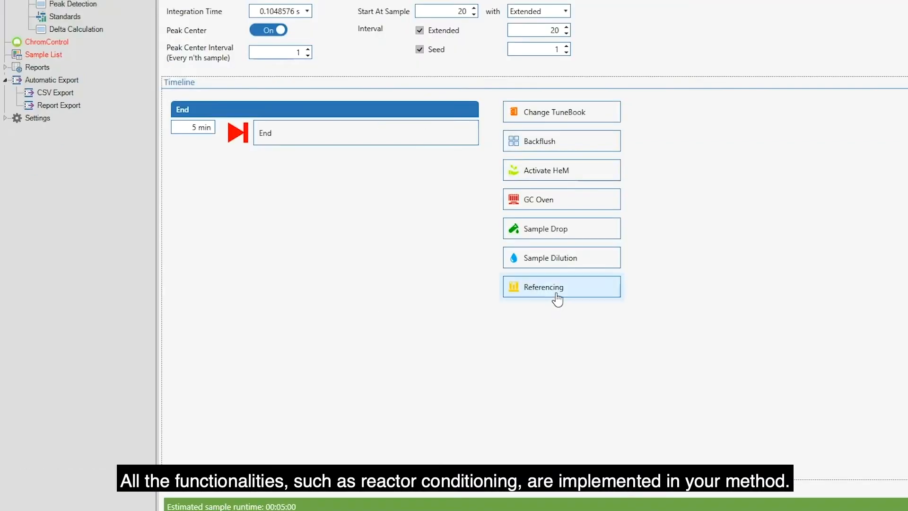
drag(560, 286, 330, 131)
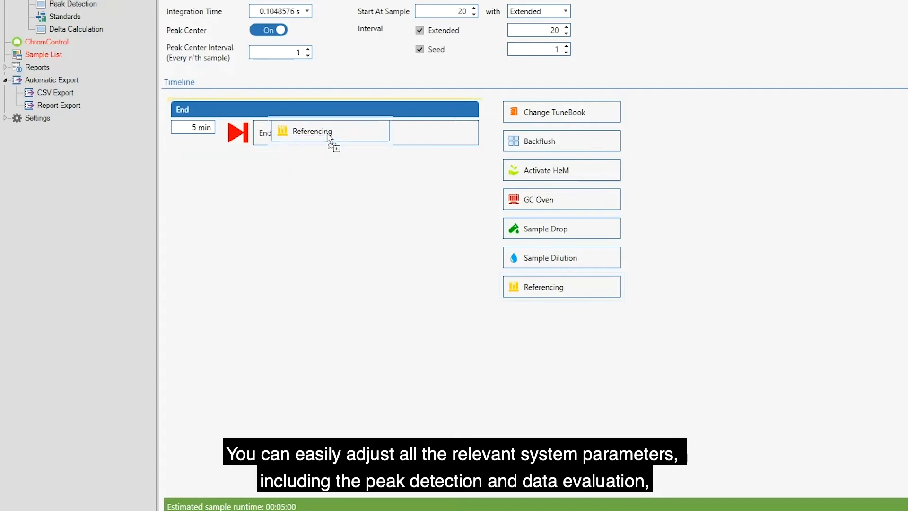
drag(313, 130, 325, 131)
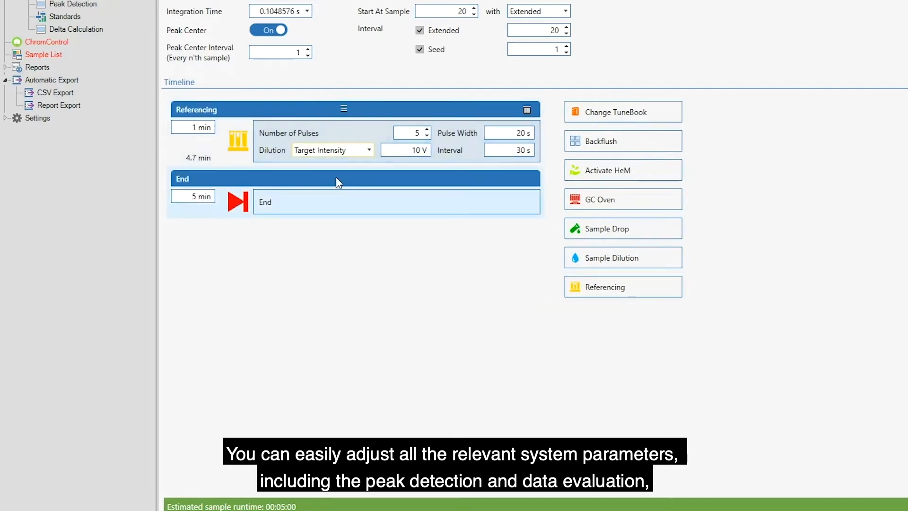
click(622, 140)
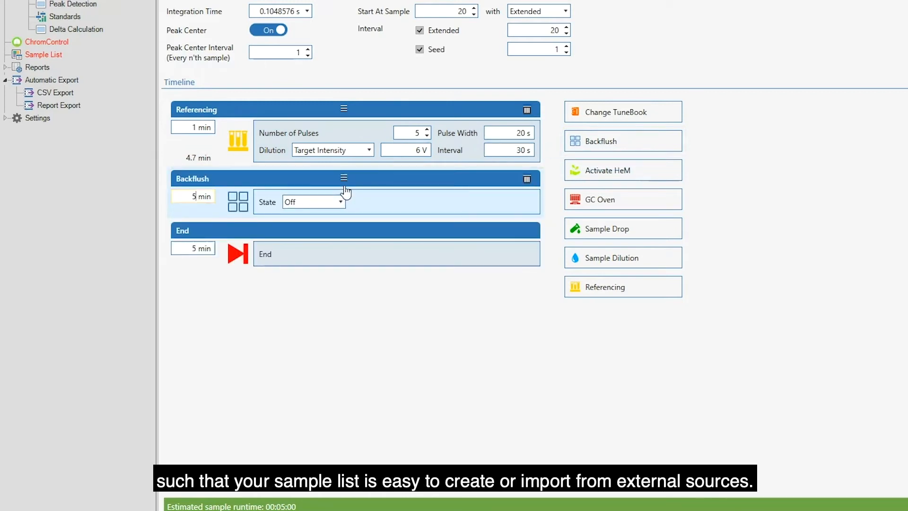
mouse_move(355, 209)
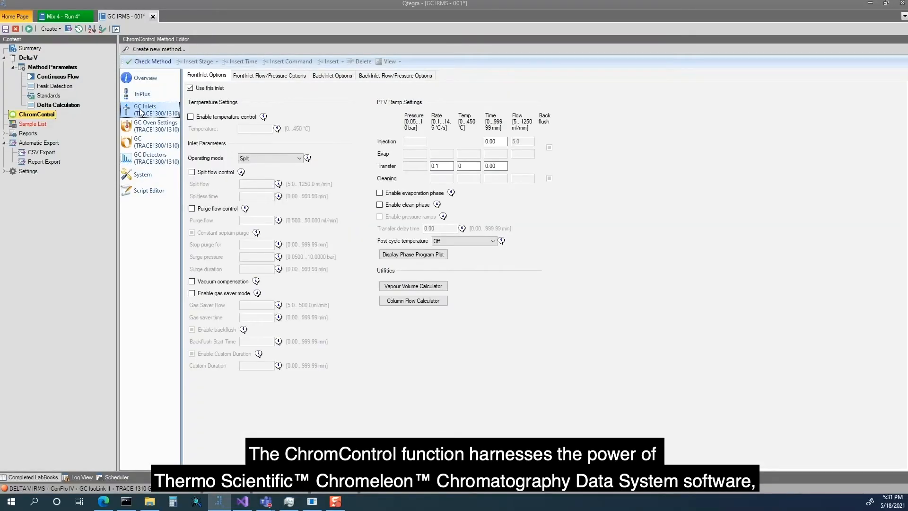
Step: Review the GC Oven Settings, GC Detectors and System pages of the ChromControl method
click(155, 126)
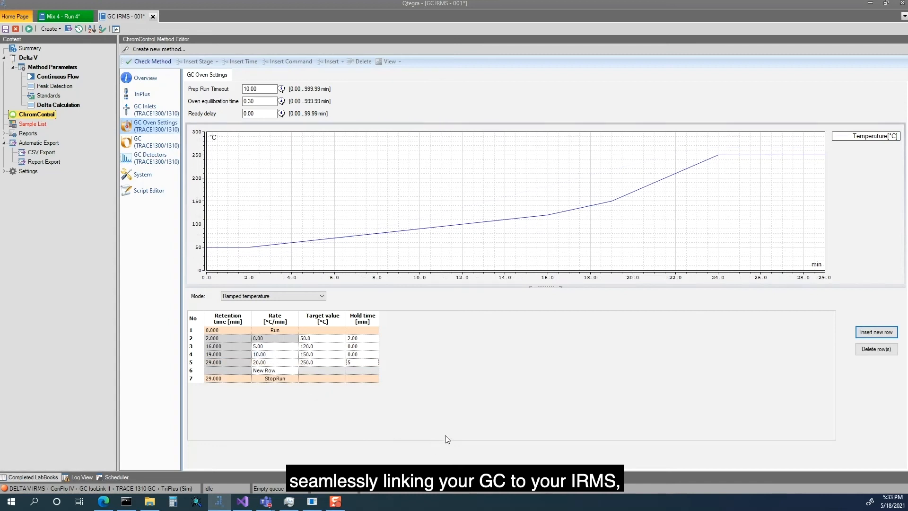
click(155, 158)
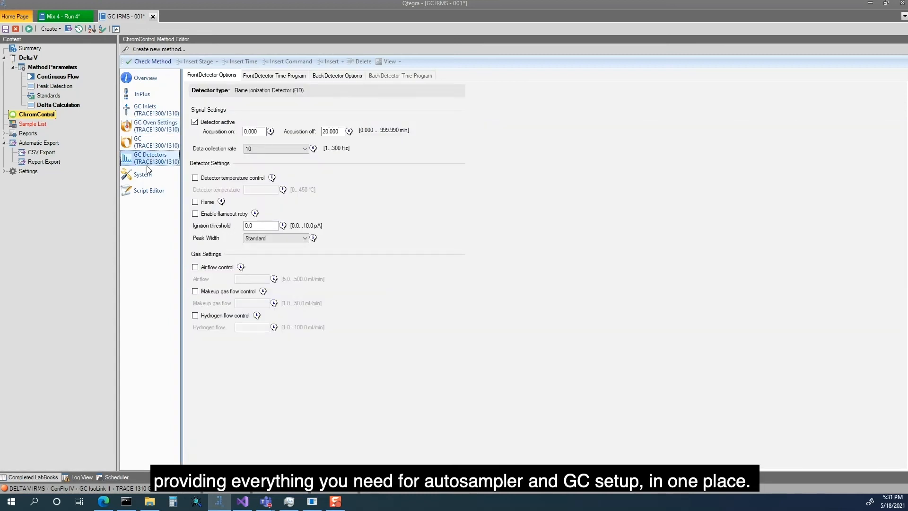
click(142, 175)
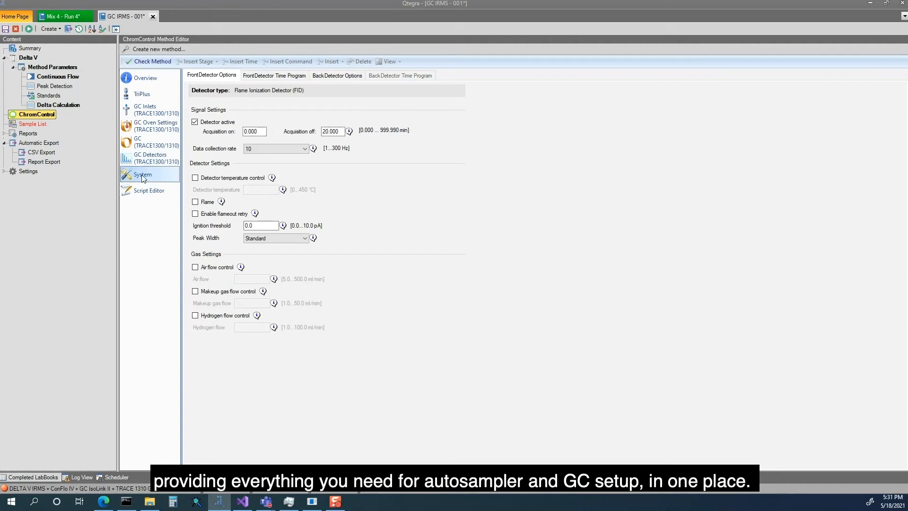
click(142, 175)
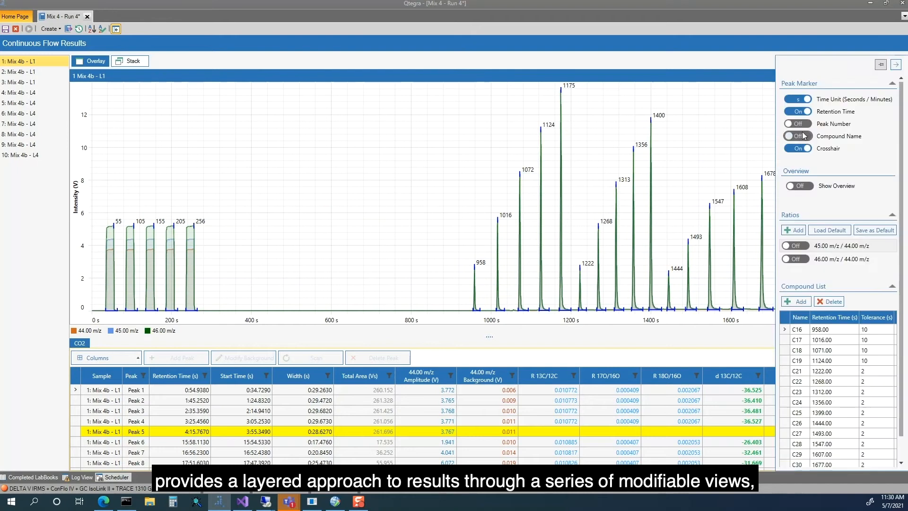
Step: Turn on Compound Name peak labels and open the Peak column filter
click(795, 136)
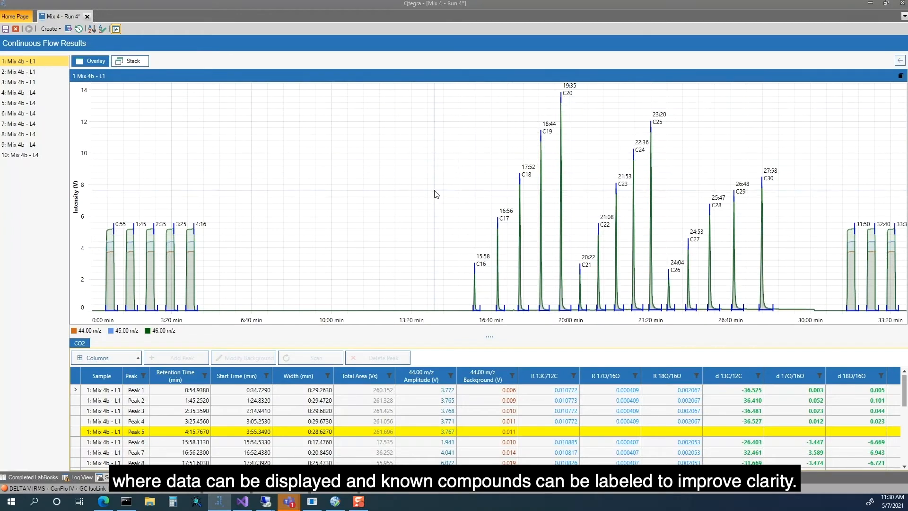
mouse_move(475, 224)
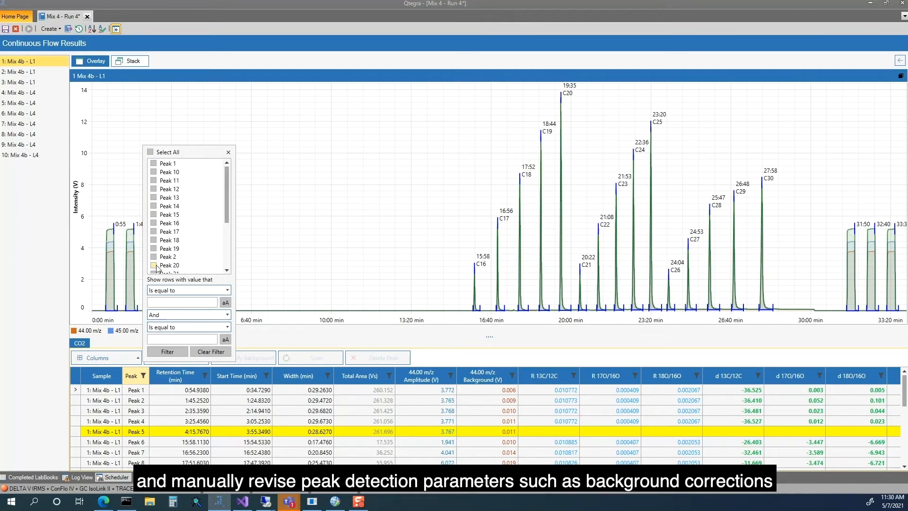
click(153, 265)
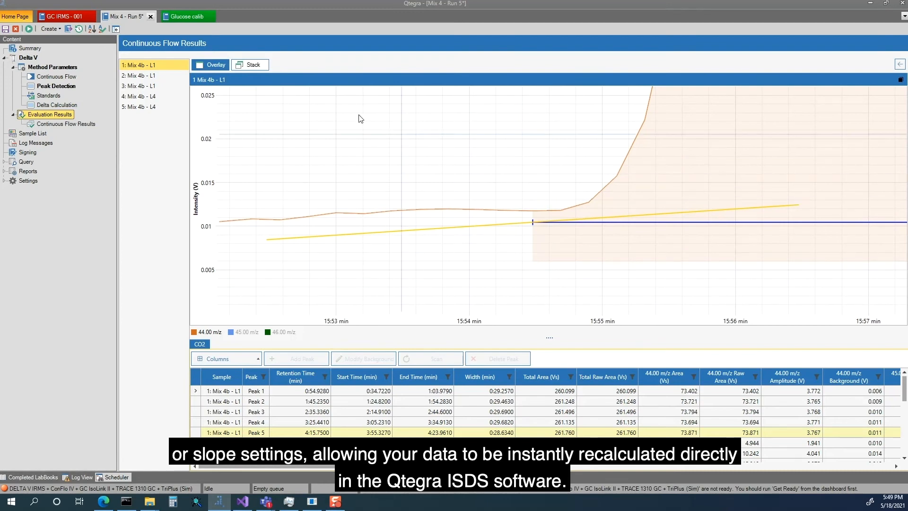
Step: Show Peak Detection under Method Parameters in the Content tree
click(56, 86)
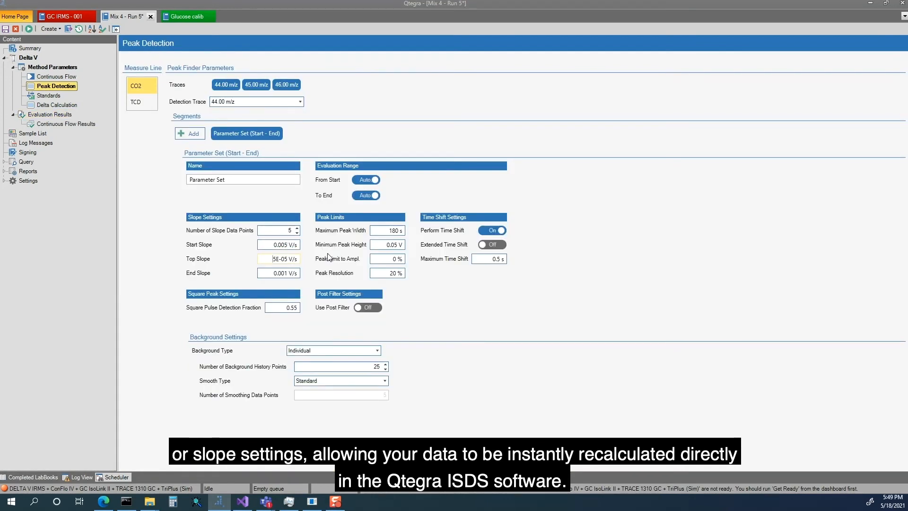
click(66, 123)
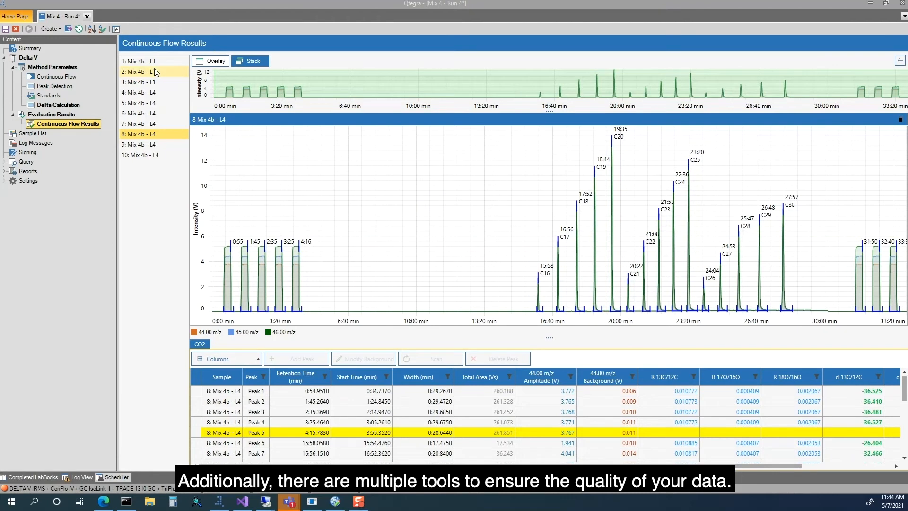
Step: Select several Mix 4b samples, stack their chromatograms, and shift the zoom to later peaks
click(154, 61)
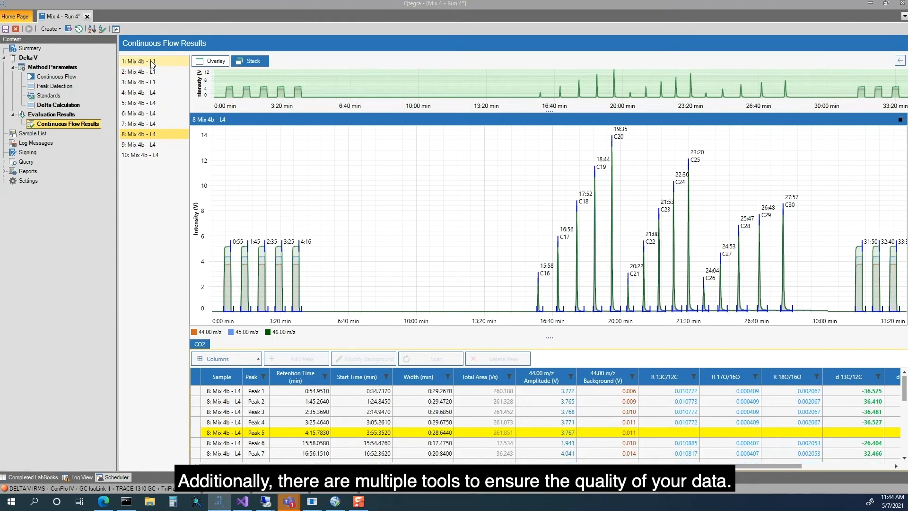
click(139, 61)
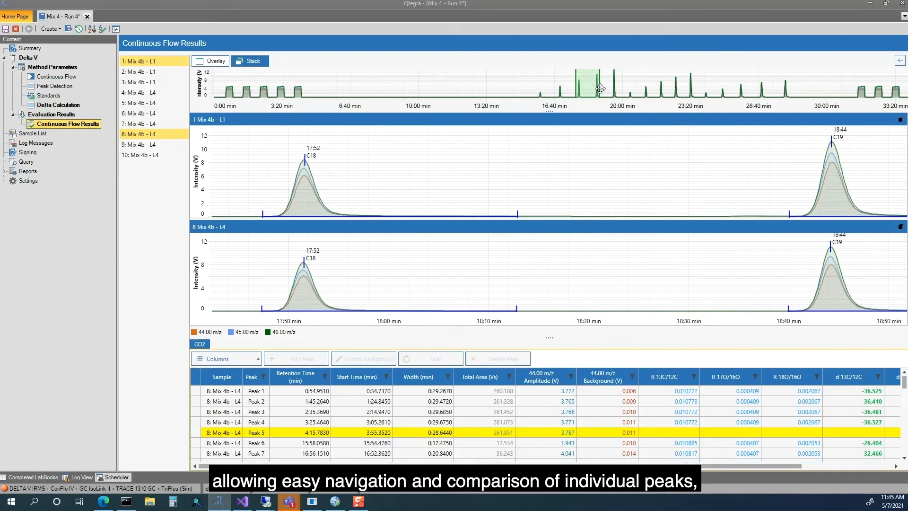
click(209, 61)
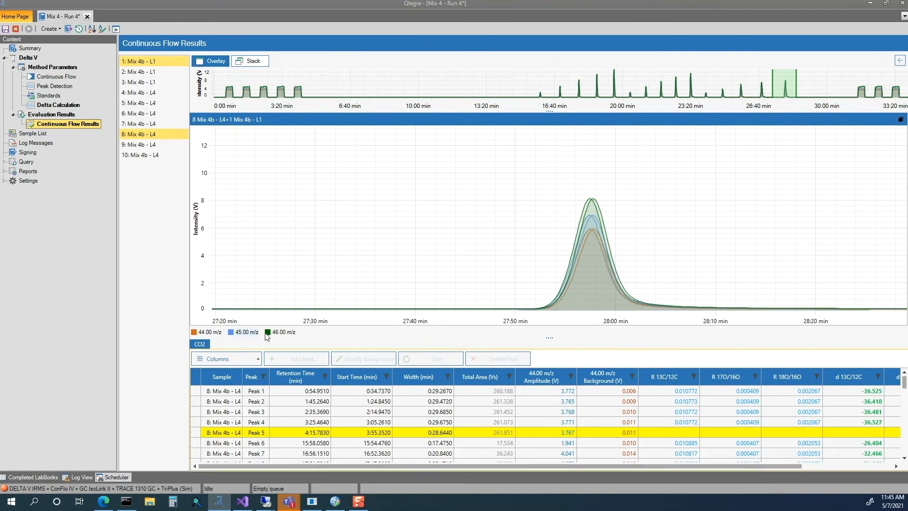
click(250, 61)
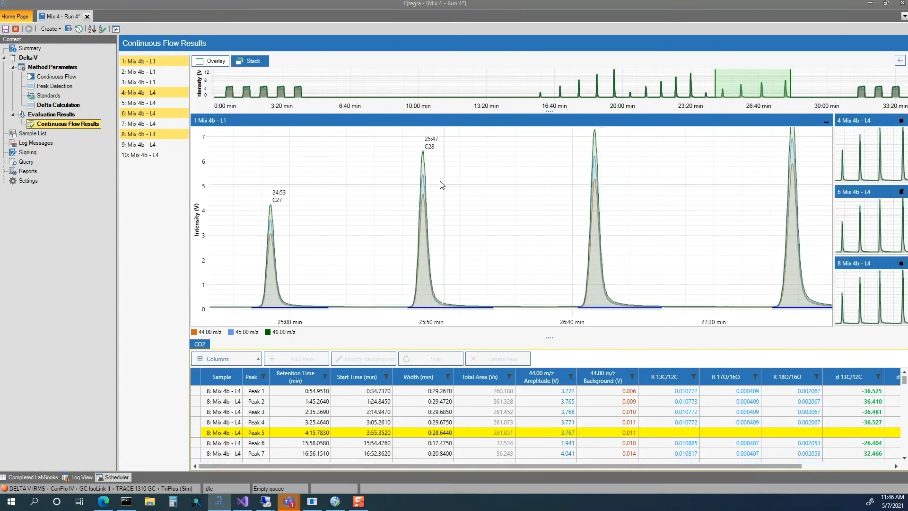
mouse_move(387, 135)
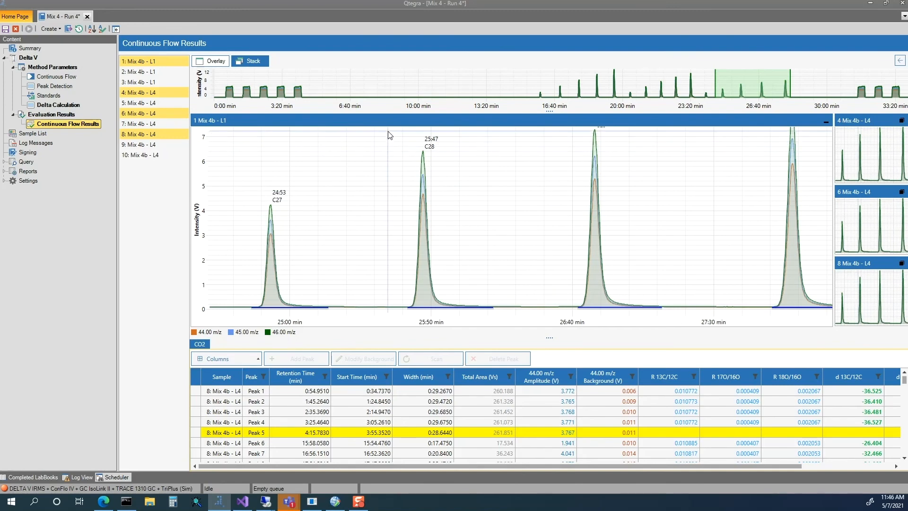